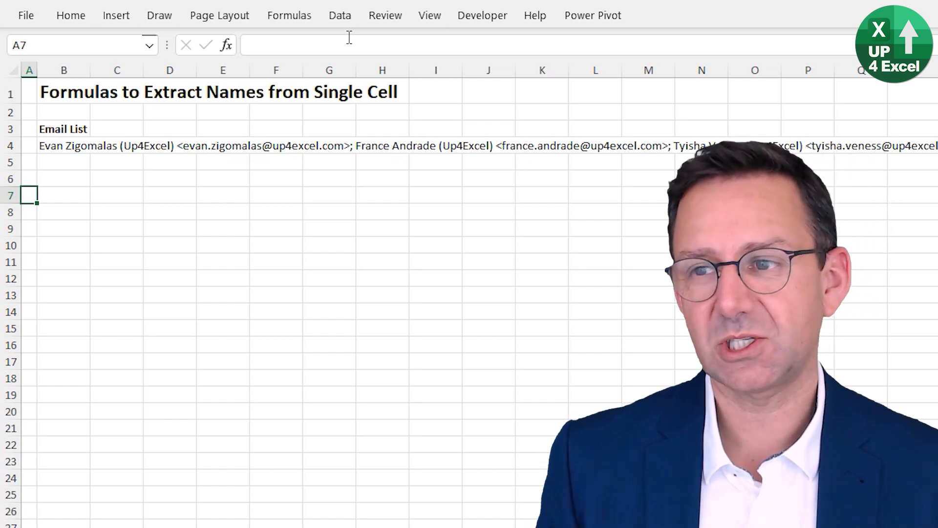
# Enter =TEXTSPLIT(B4,";") in B7 to spill the email entries across row 7
pyautogui.click(29, 178)
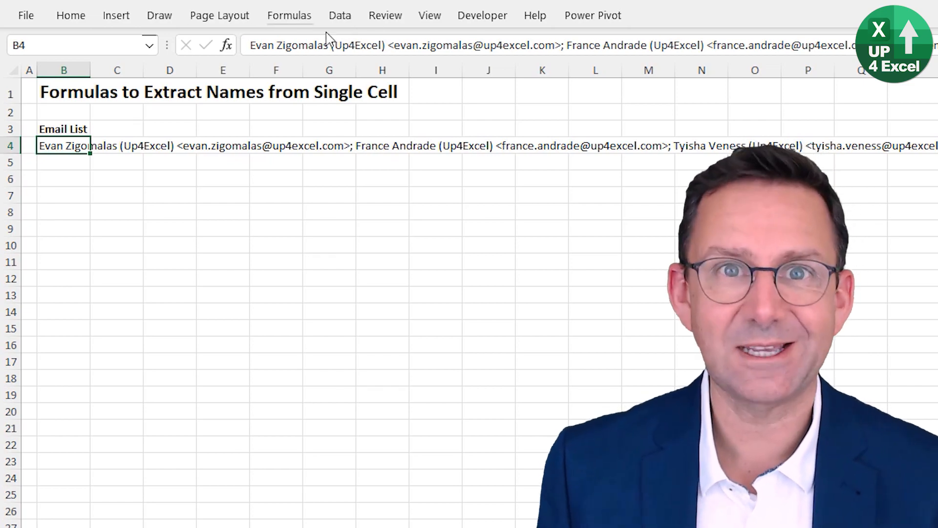
pyautogui.click(149, 45)
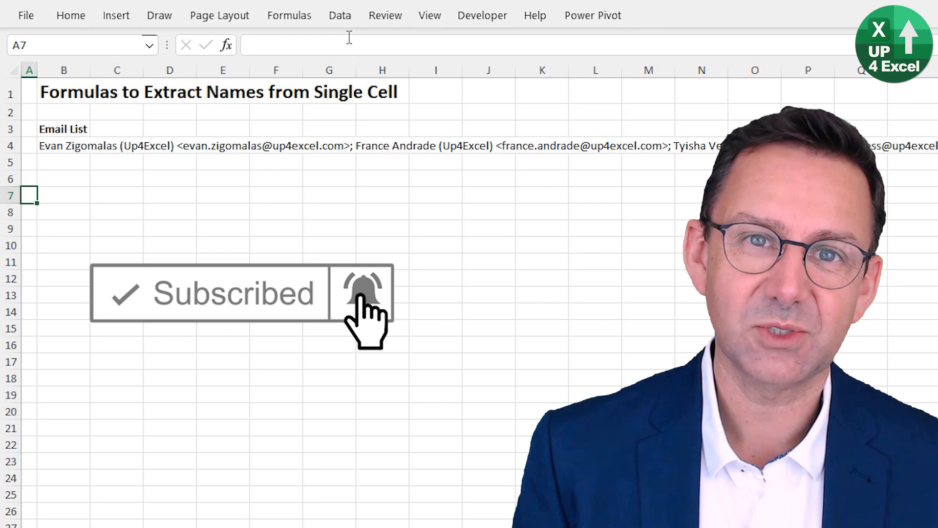
pyautogui.click(64, 145)
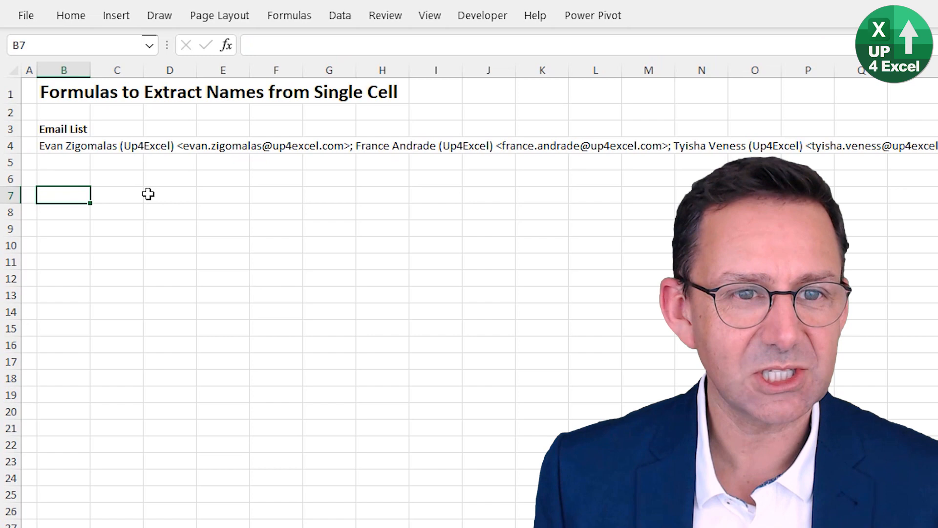
pyautogui.moveTo(373, 200)
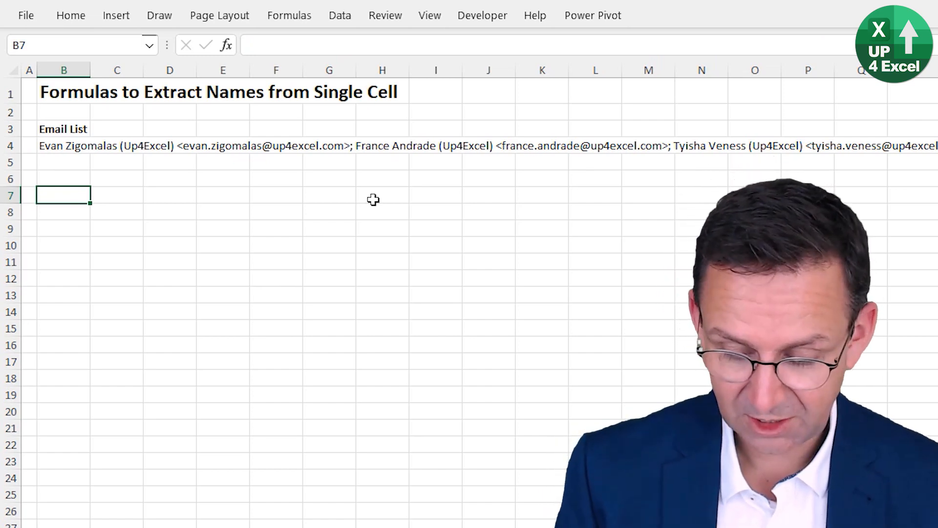
pyautogui.write('=te')
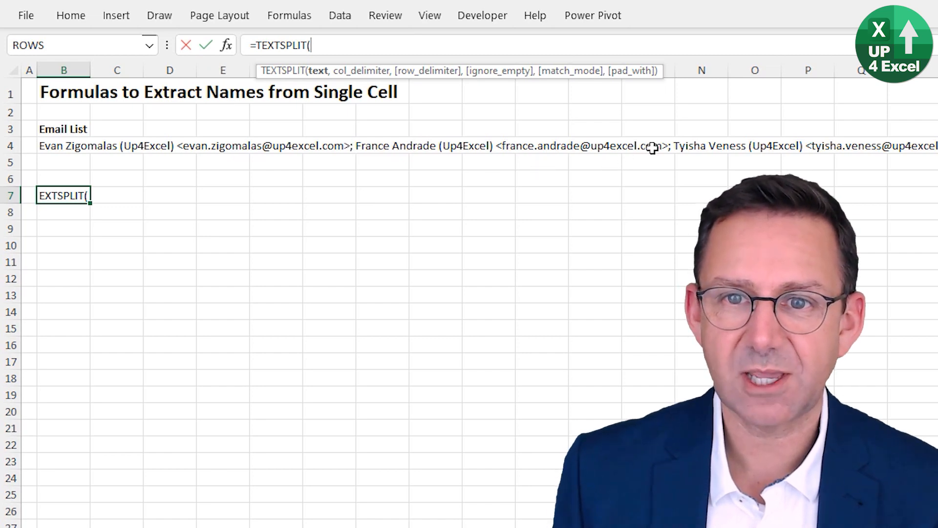
pyautogui.click(64, 145)
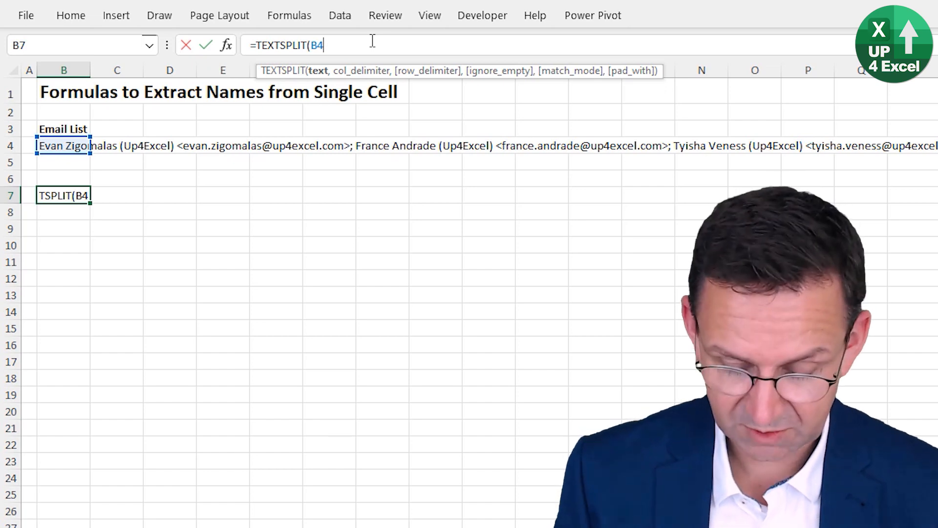
pyautogui.write(',";')
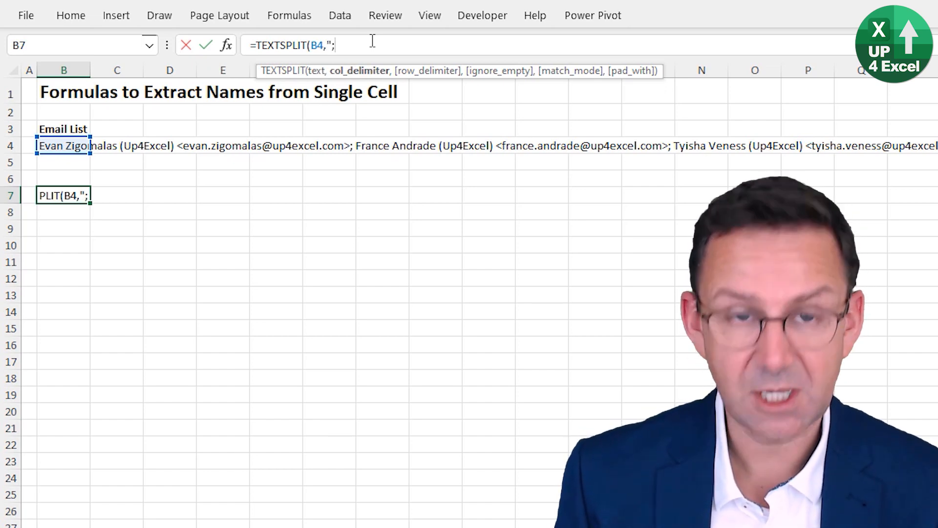
pyautogui.write(')')
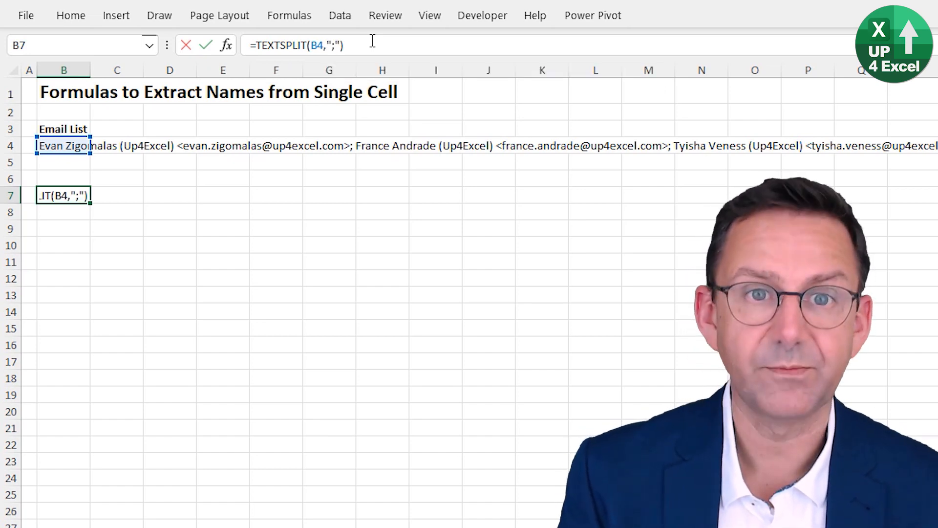
pyautogui.press('Enter')
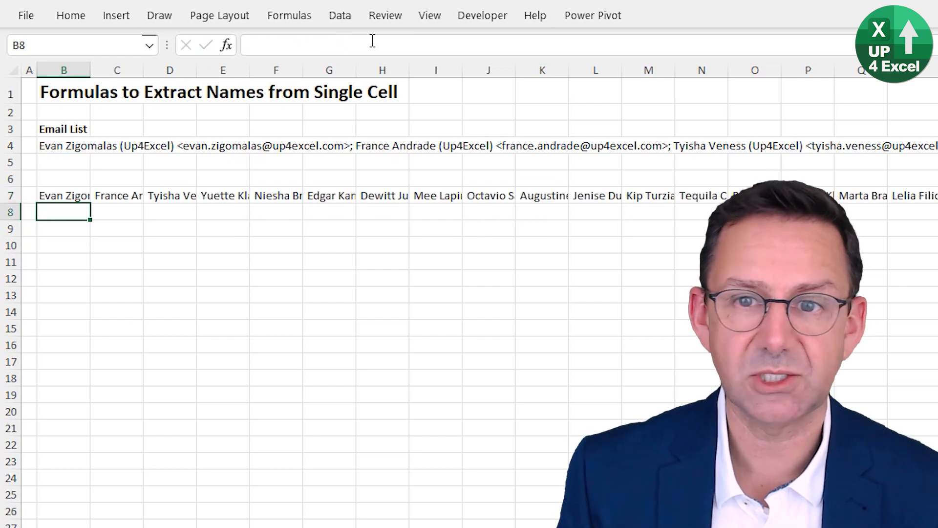
# Autofit column B, check the third entry in D7, and return to B7
pyautogui.click(64, 195)
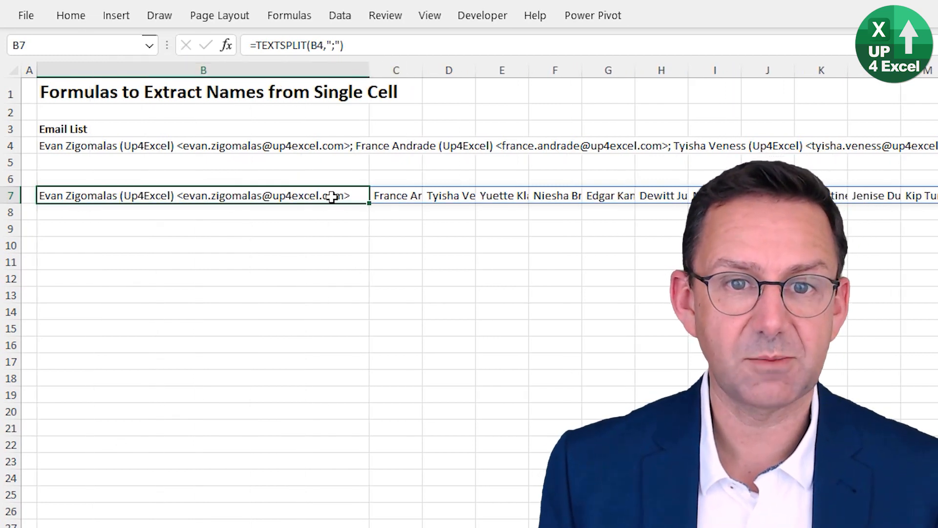
pyautogui.click(448, 195)
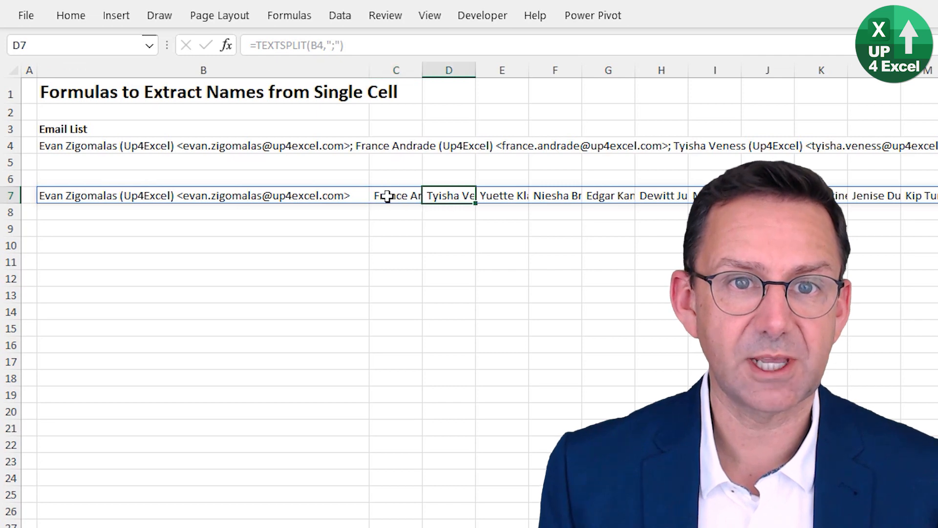
pyautogui.click(203, 195)
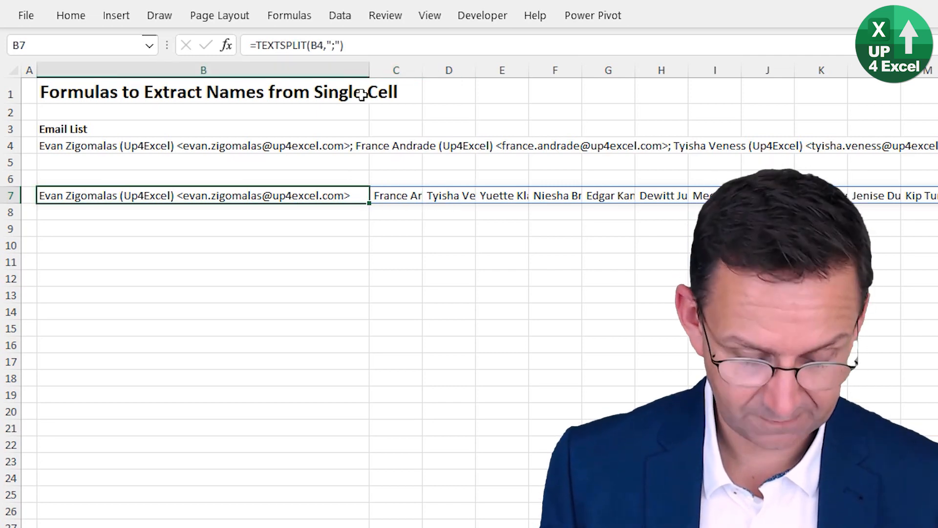
# Wrap the B7 formula in TRANSPOSE so the entries run down column B
pyautogui.press('ctrl+z')
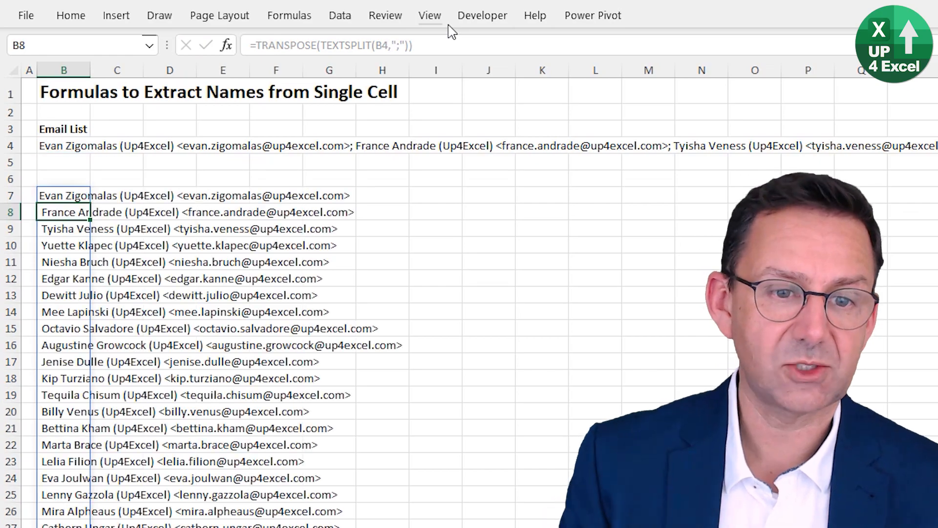
pyautogui.moveTo(85, 362)
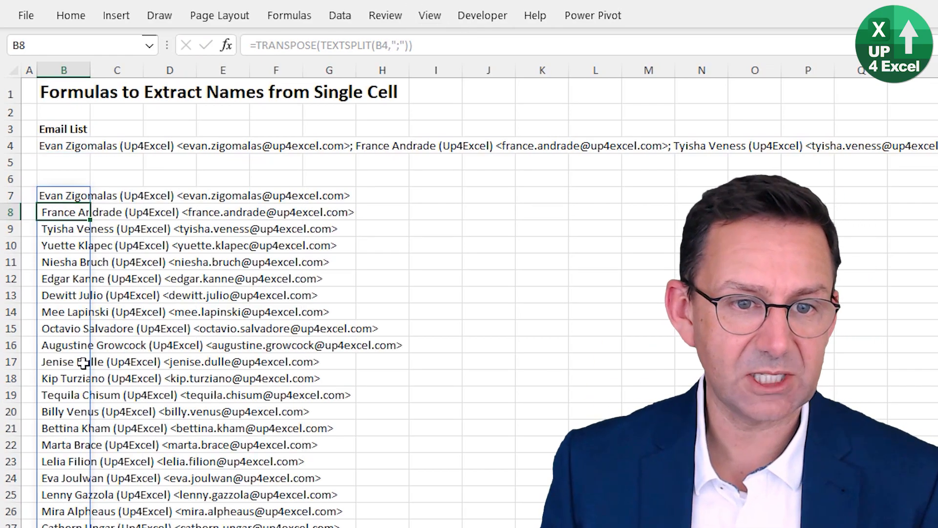
pyautogui.scroll(-3)
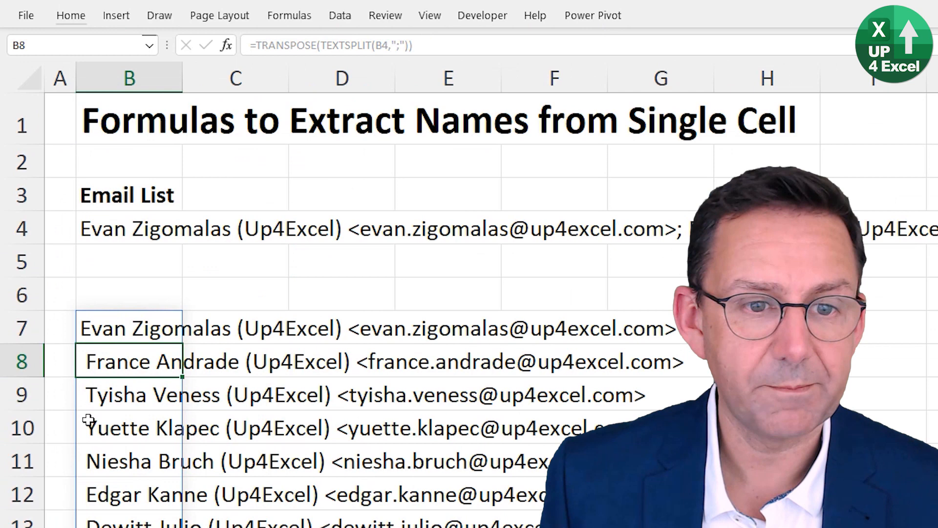
# Change the TEXTSPLIT delimiter to "; " so entries lose their leading space
pyautogui.click(129, 328)
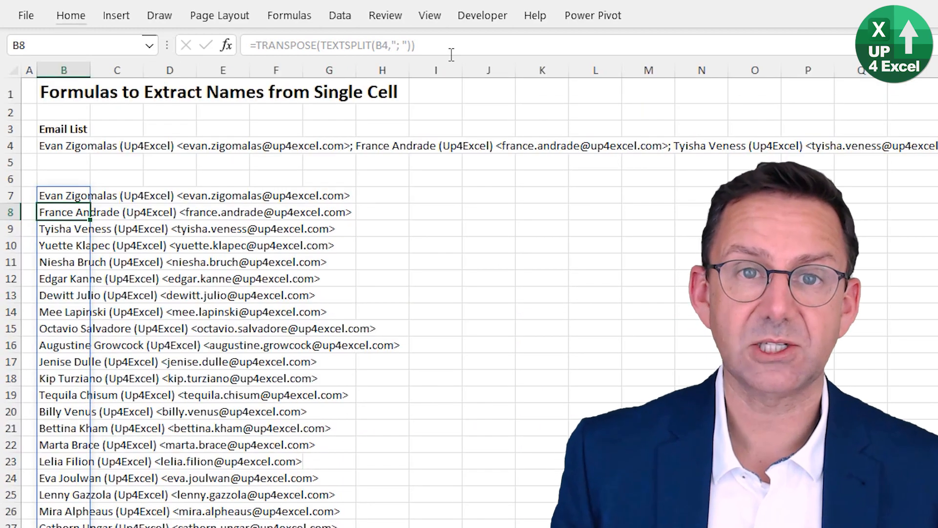
pyautogui.click(64, 195)
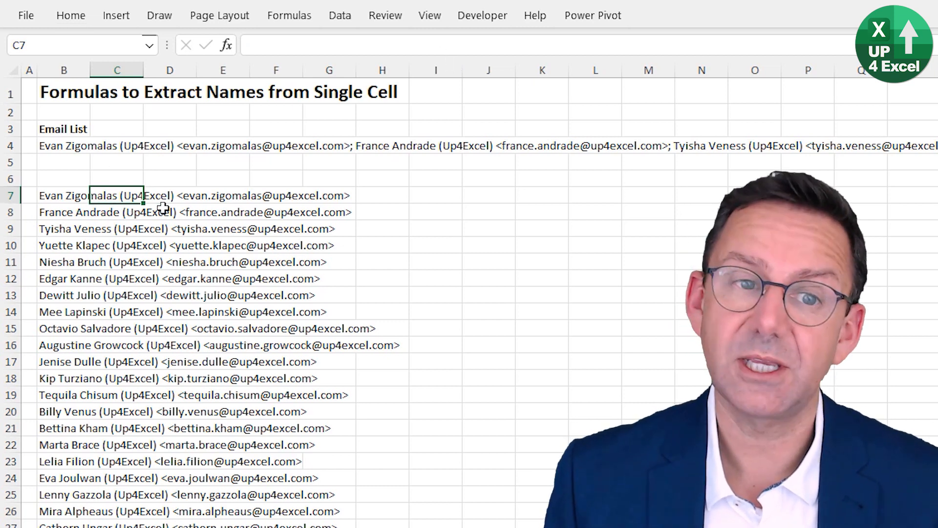
pyautogui.moveTo(227, 204)
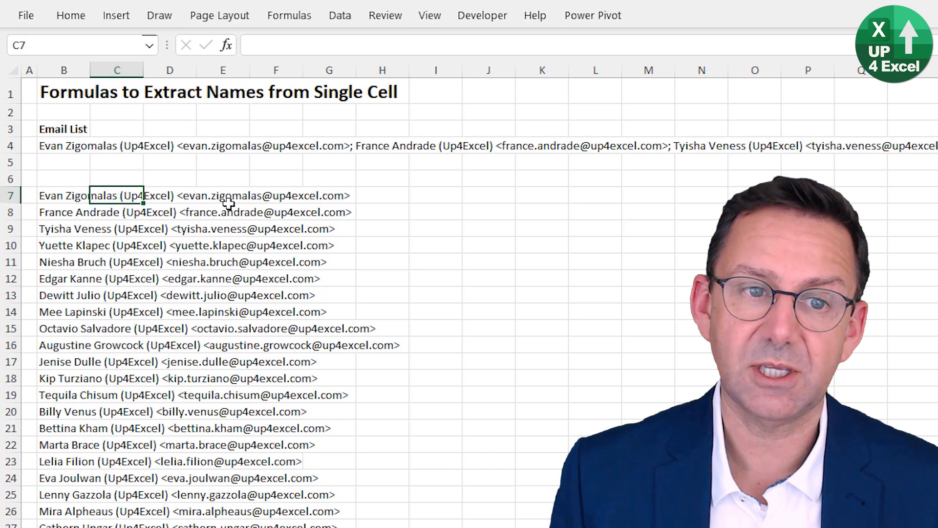
# Enter =FIND("<",B7#) in C7 to return each entry's bracket position
pyautogui.write('=')
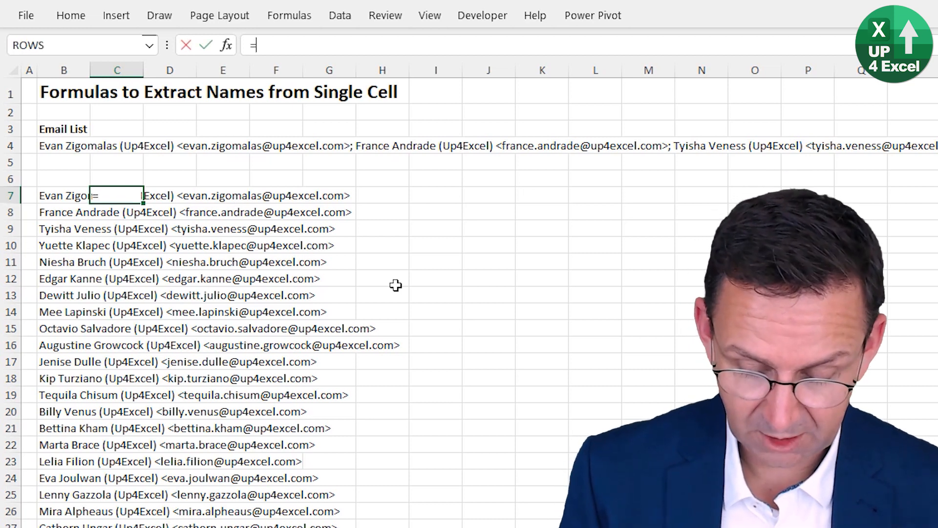
pyautogui.write('find(')
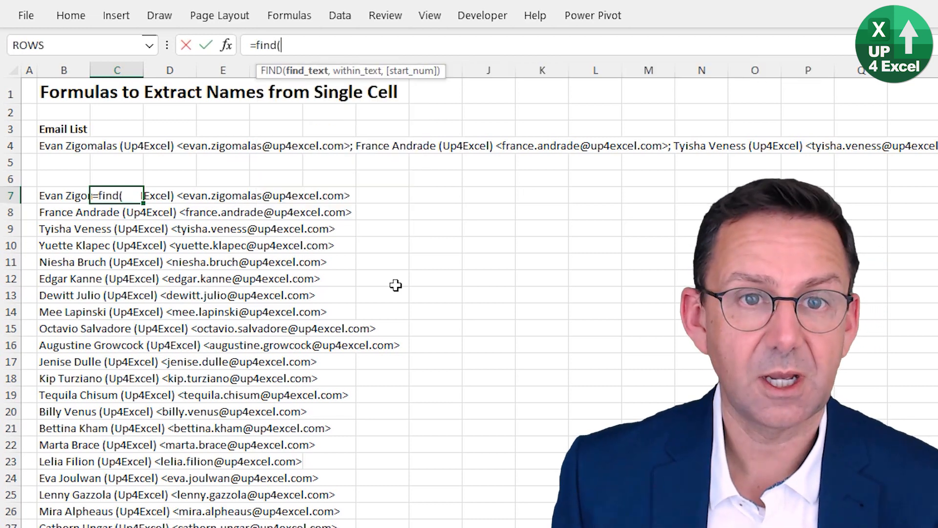
pyautogui.write('"<"')
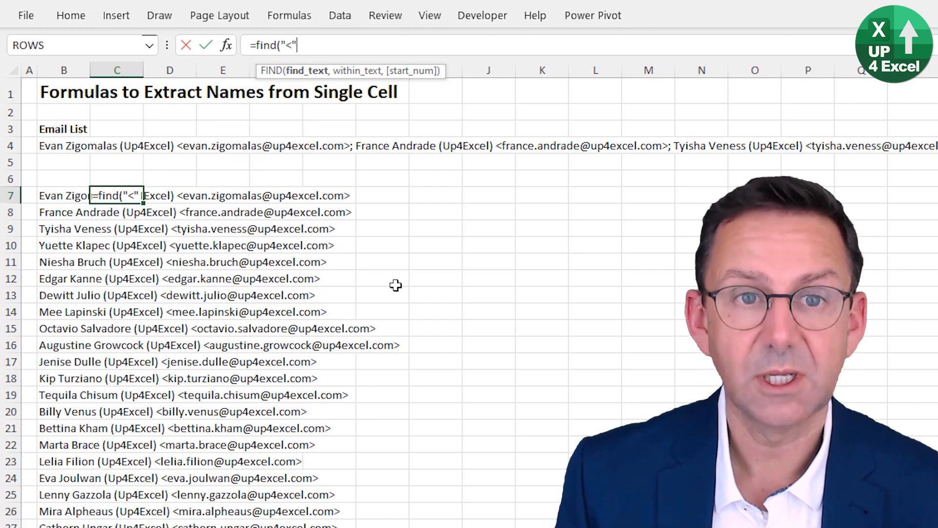
pyautogui.write(',')
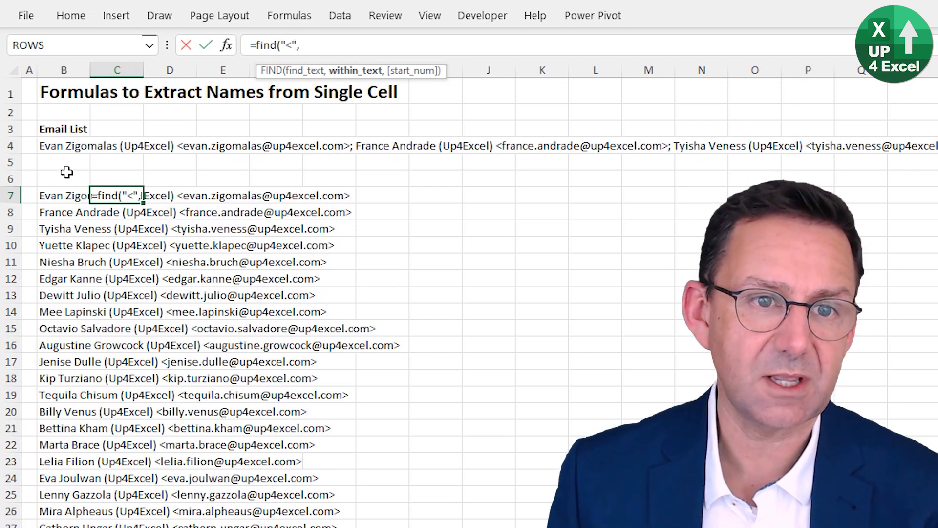
pyautogui.click(64, 195)
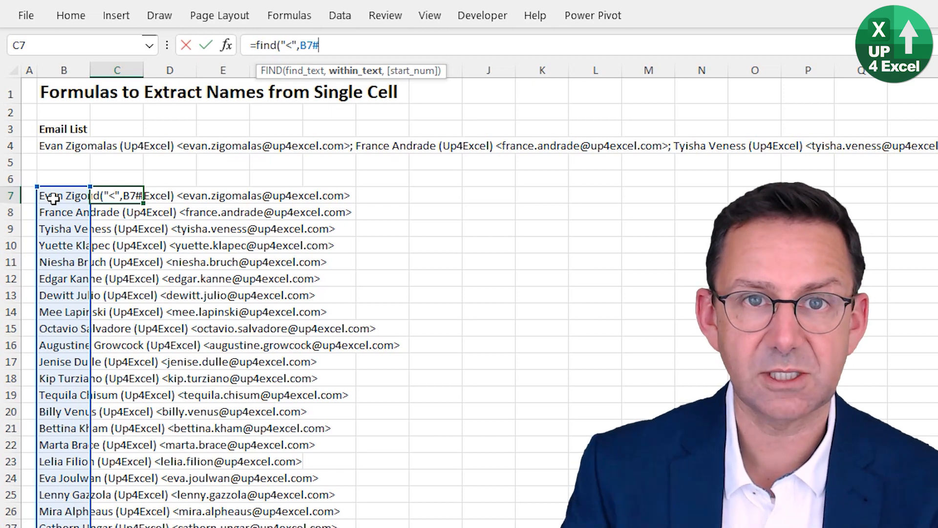
pyautogui.write(')')
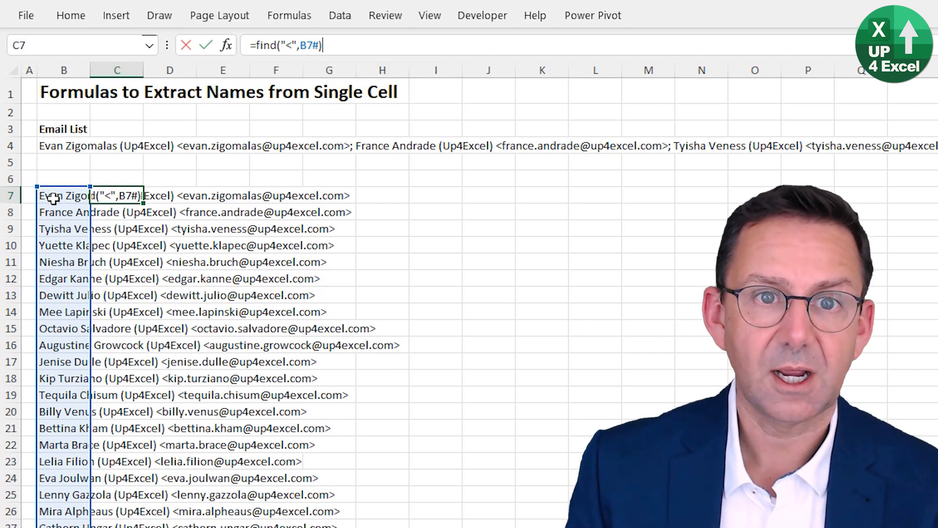
pyautogui.press('Enter')
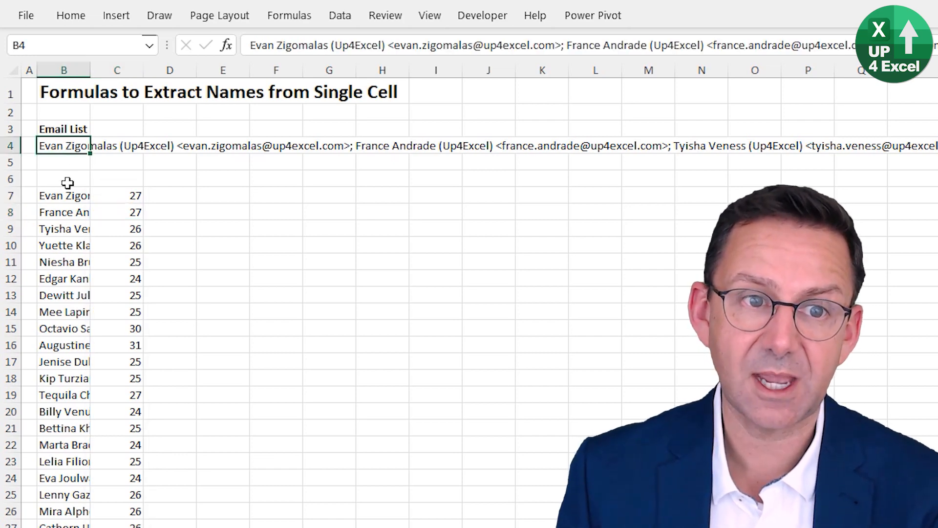
# Review the list formula in B7 and the FIND formula in column C
pyautogui.click(64, 195)
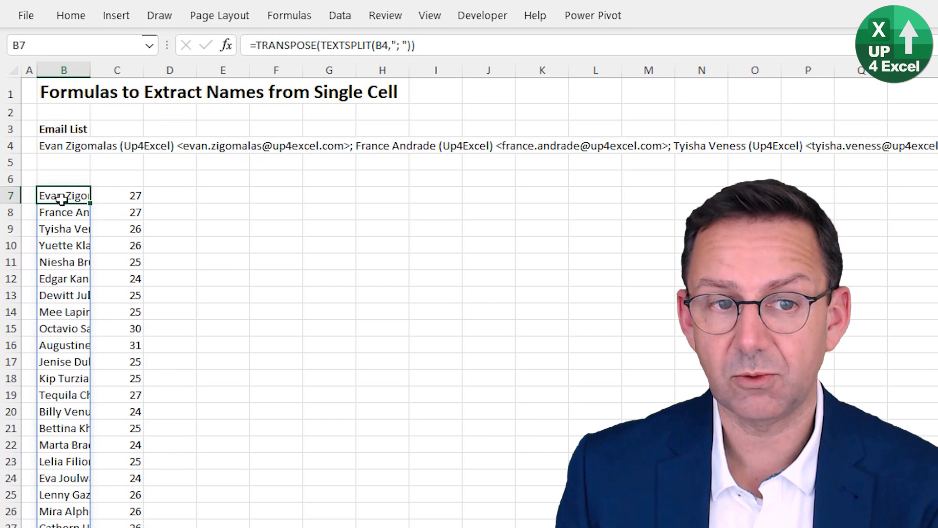
pyautogui.click(117, 195)
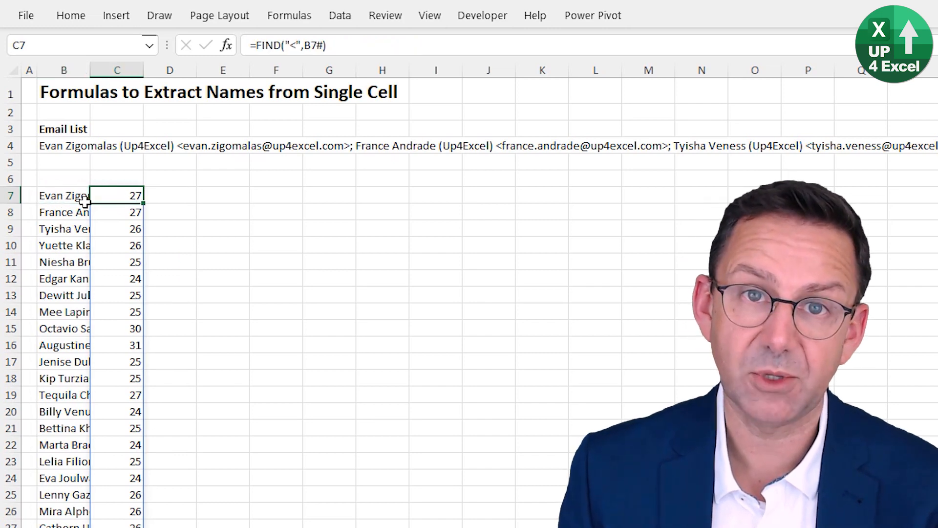
pyautogui.moveTo(98, 194)
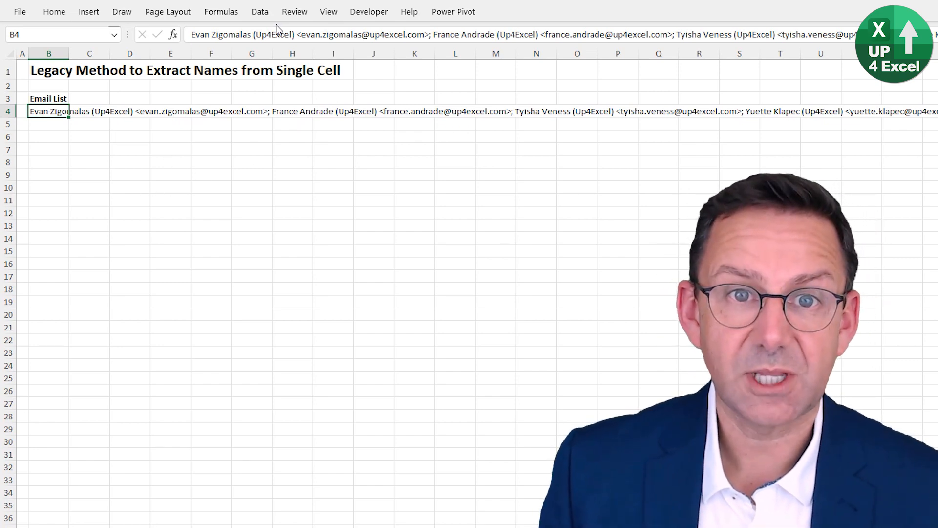
# Split B4 with Text to Columns, Delimited by Semicolon, across row 4
pyautogui.click(260, 11)
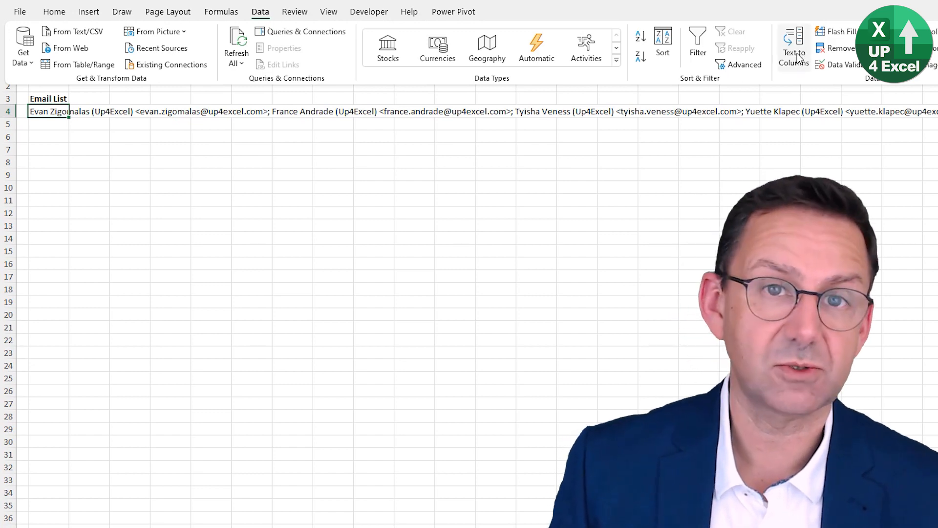
pyautogui.click(794, 45)
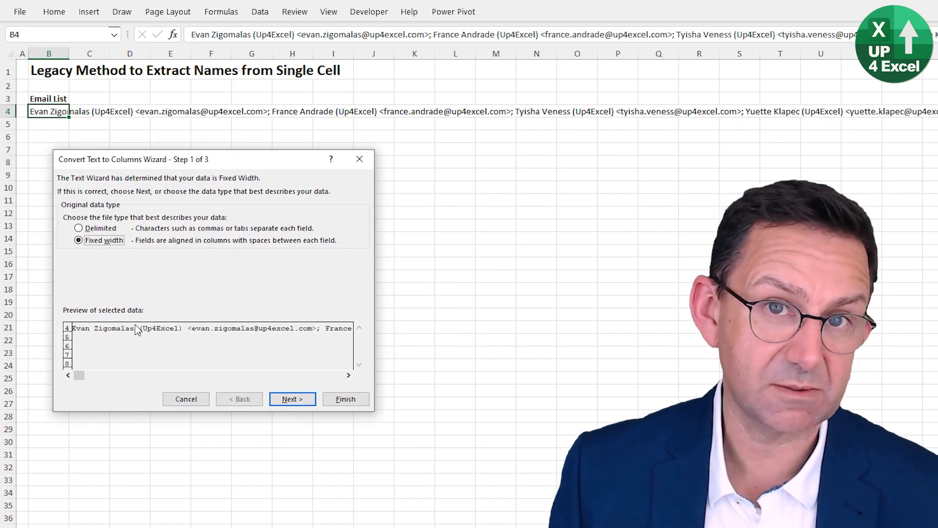
pyautogui.click(79, 228)
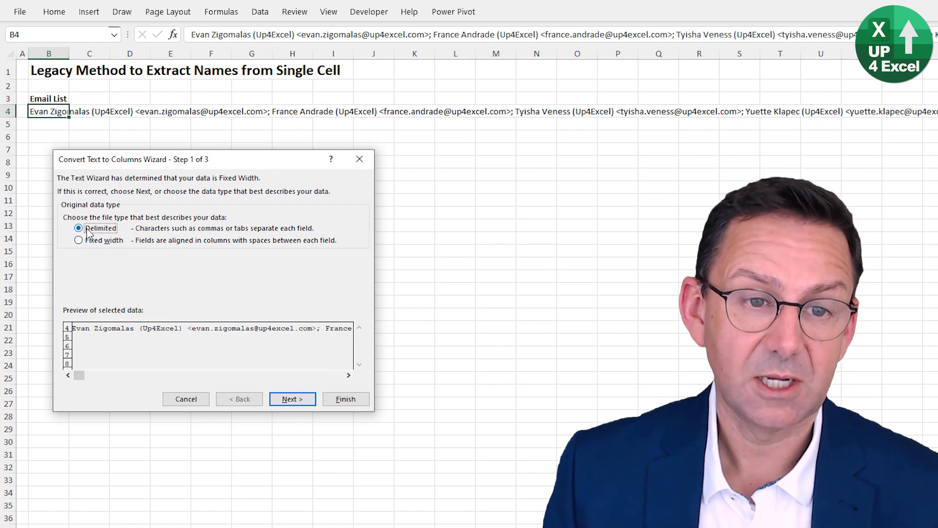
pyautogui.click(292, 399)
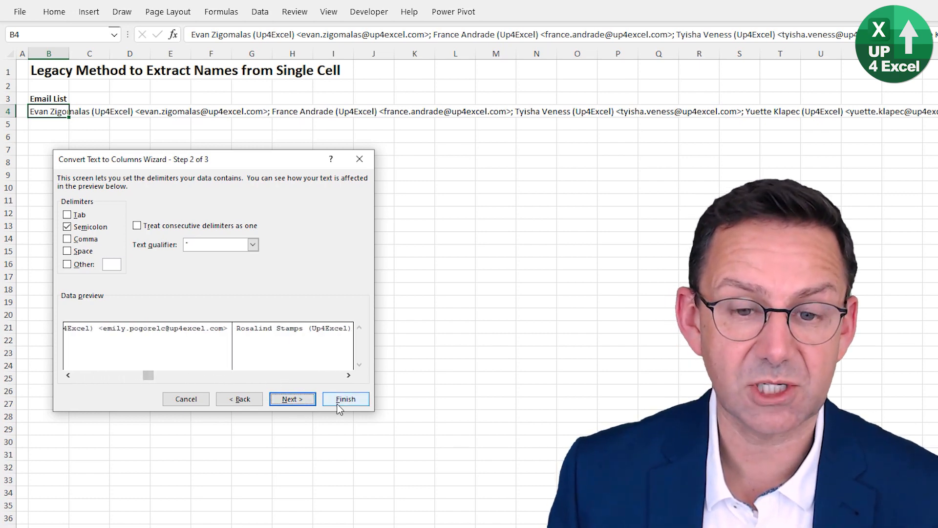
pyautogui.click(345, 399)
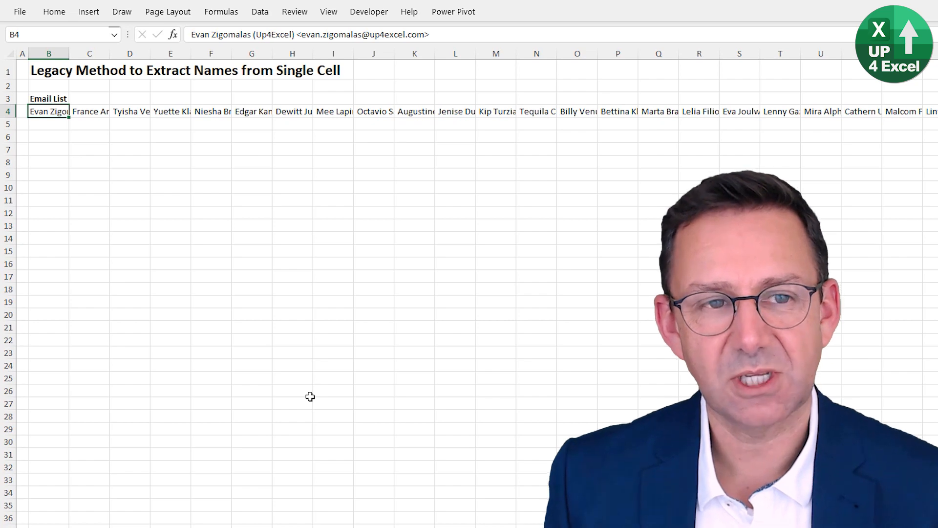
# Paste the row 4 entries into B8 with Transpose, then inspect B8 and B9
pyautogui.press('ctrl+shift+right')
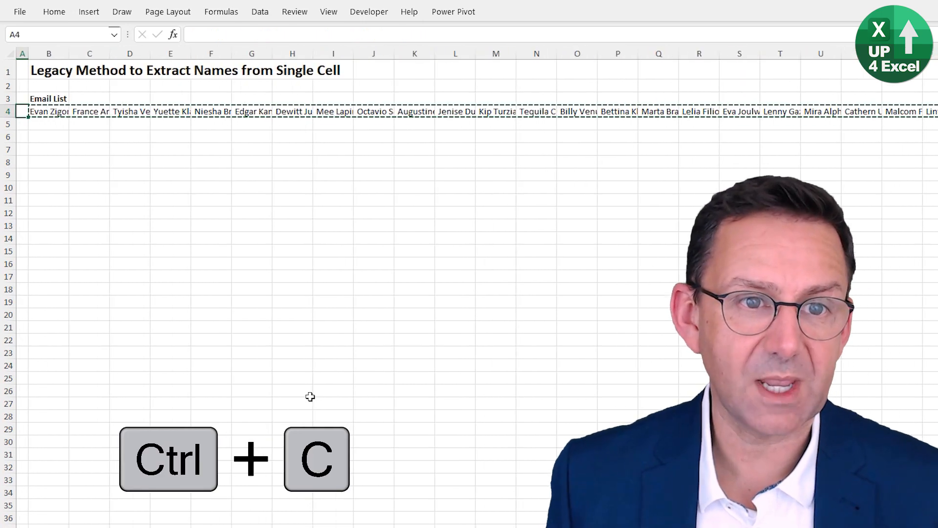
pyautogui.rightClick(49, 161)
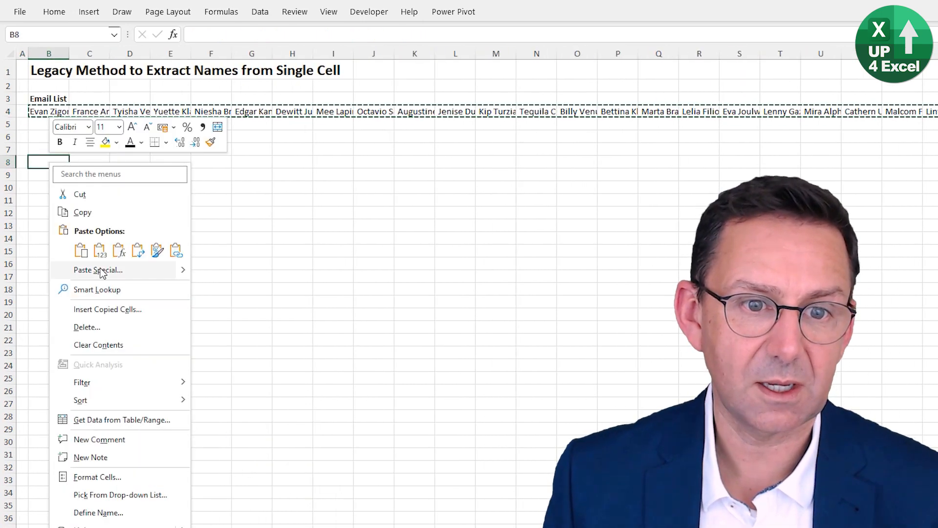
pyautogui.click(98, 269)
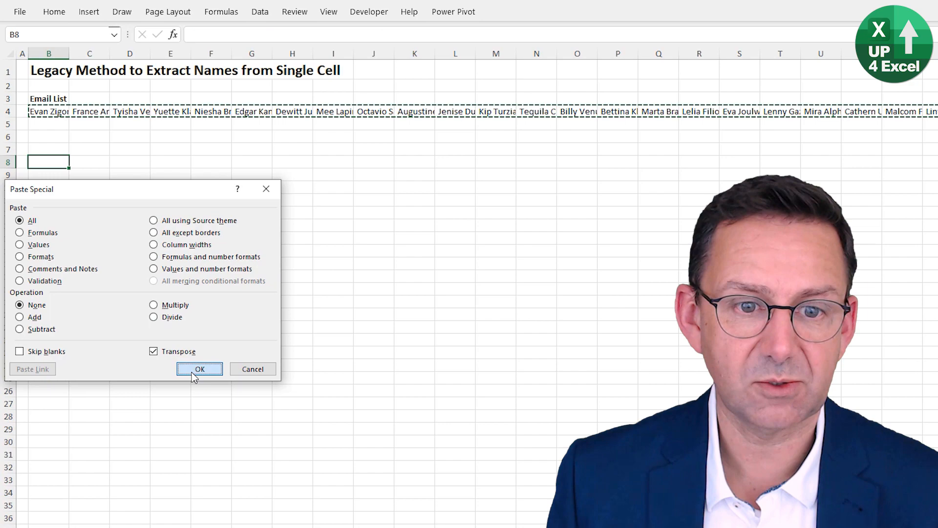
pyautogui.click(200, 368)
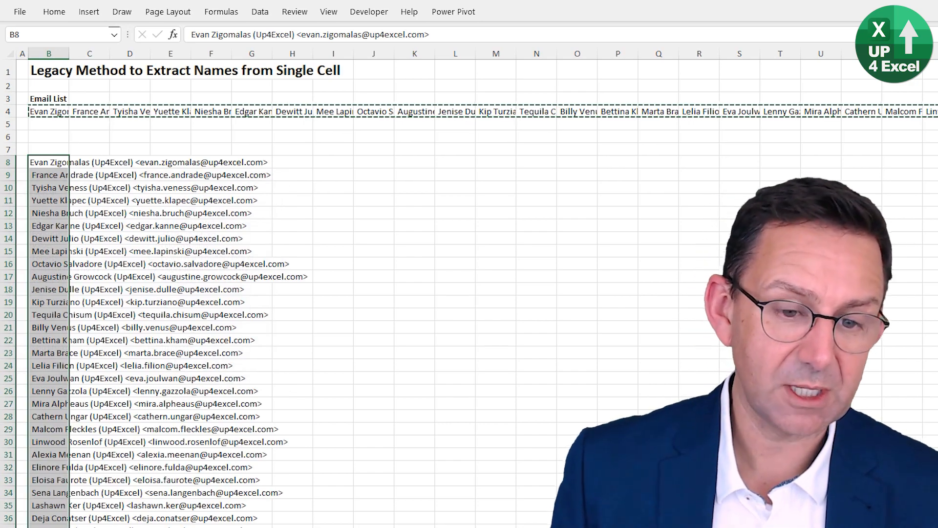
pyautogui.scroll(-3)
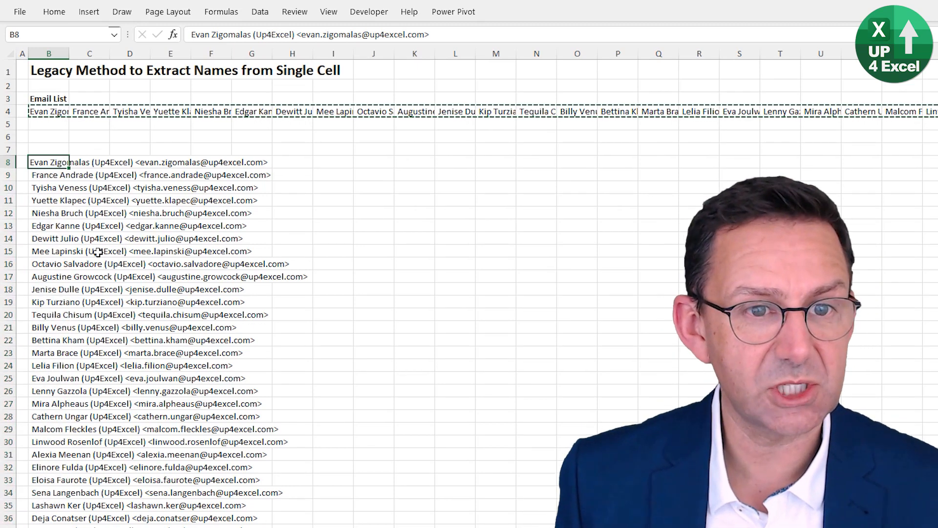
pyautogui.click(48, 174)
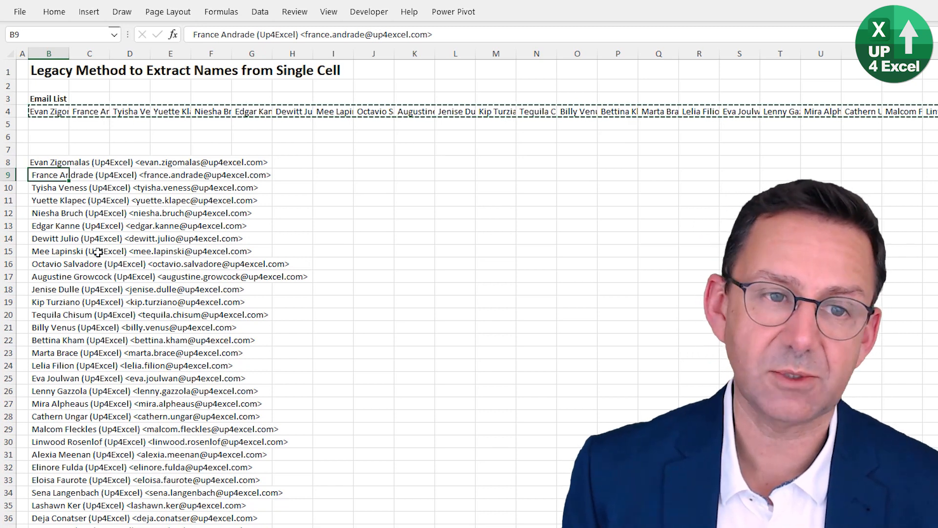
pyautogui.click(49, 161)
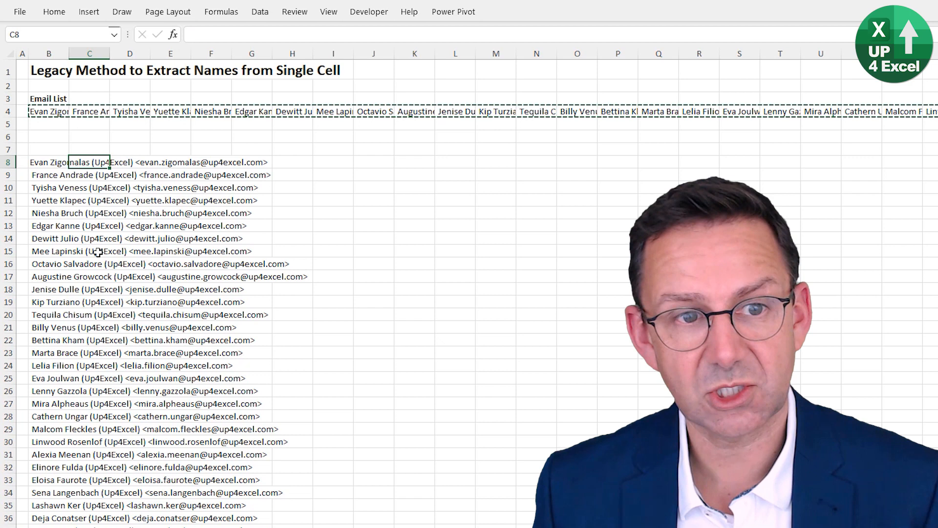
# Enter =TRIM(B9) and copy it down column C to strip leading spaces
pyautogui.write('=')
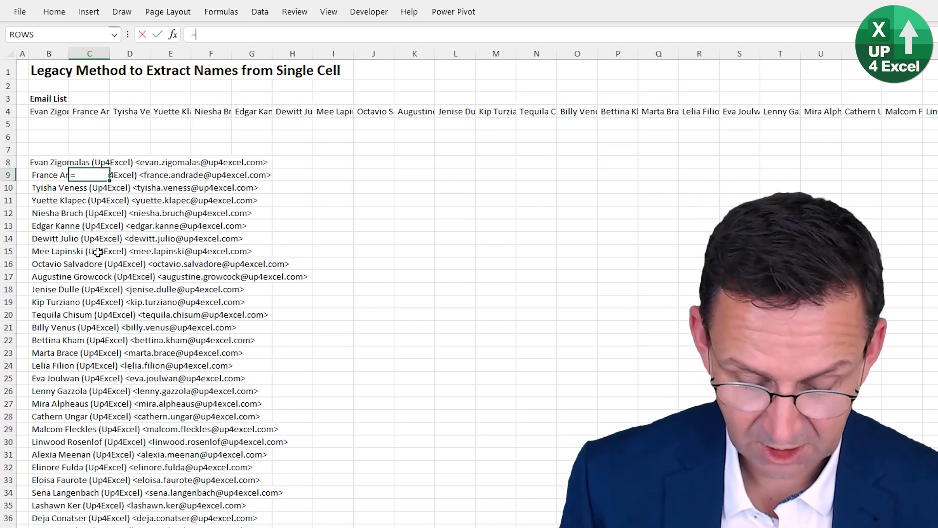
pyautogui.write('TRIM(B9')
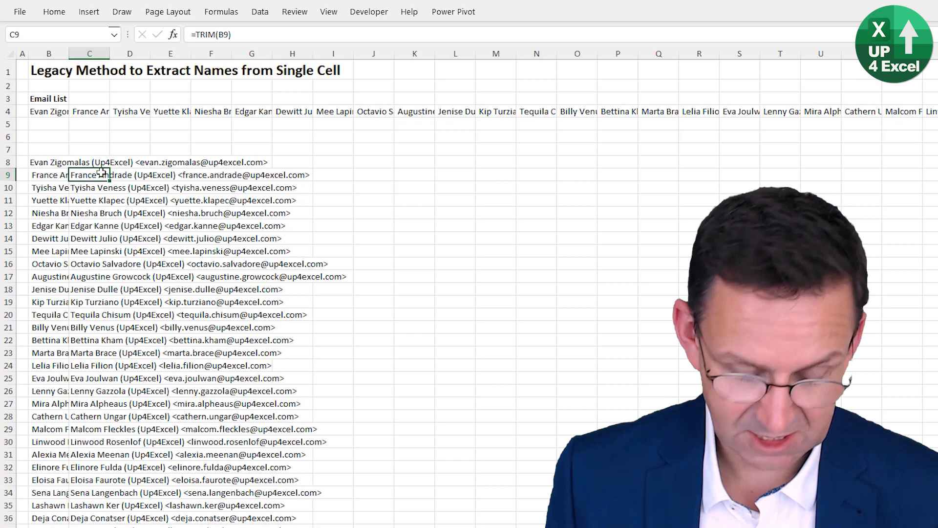
pyautogui.press('ctrl+v')
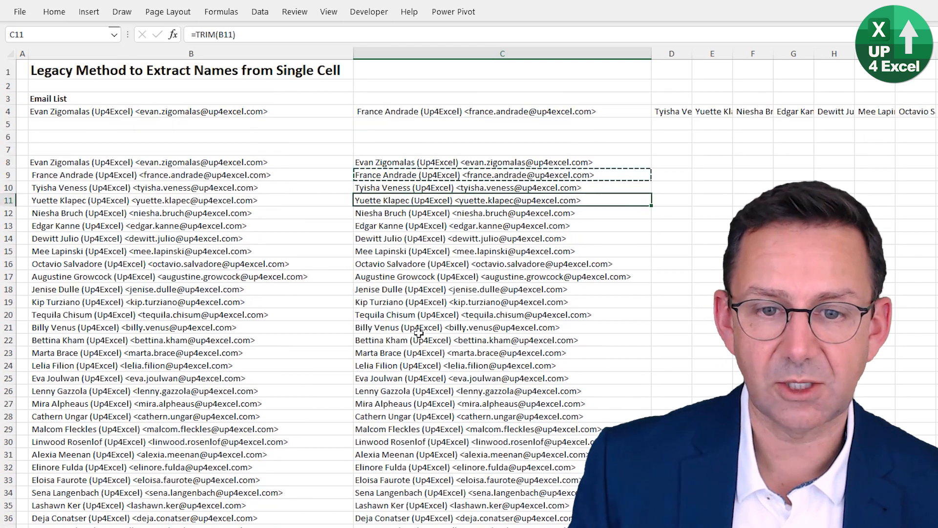
pyautogui.click(93, 512)
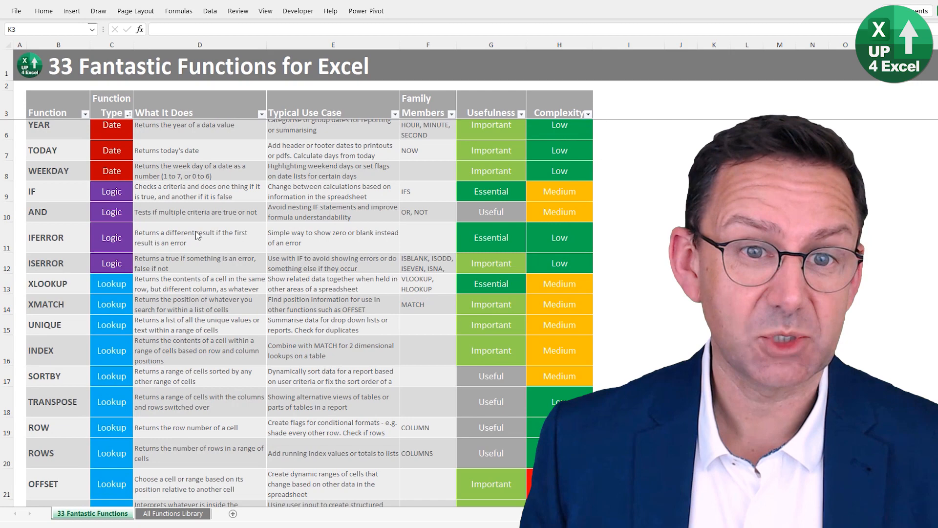
# Point out the ISERROR use case and IF complexity rating in the functions table
pyautogui.scroll(-3)
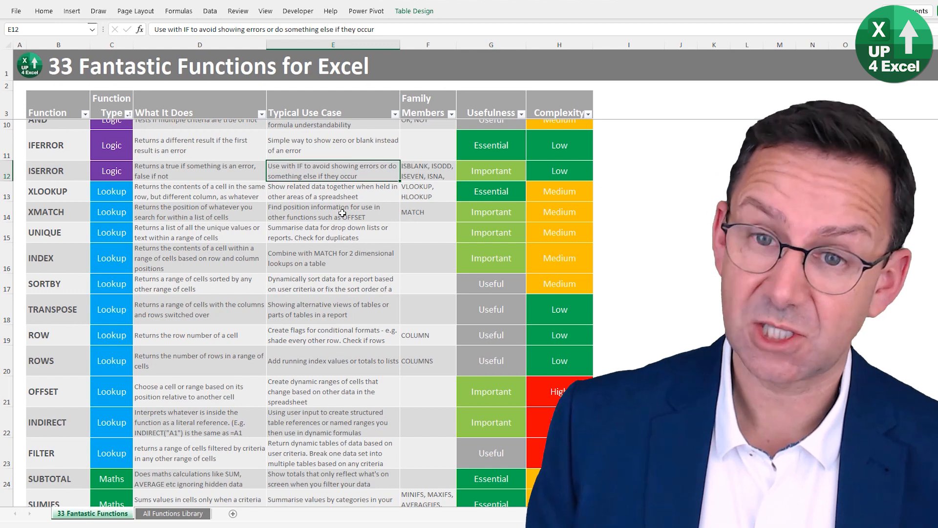
pyautogui.click(427, 170)
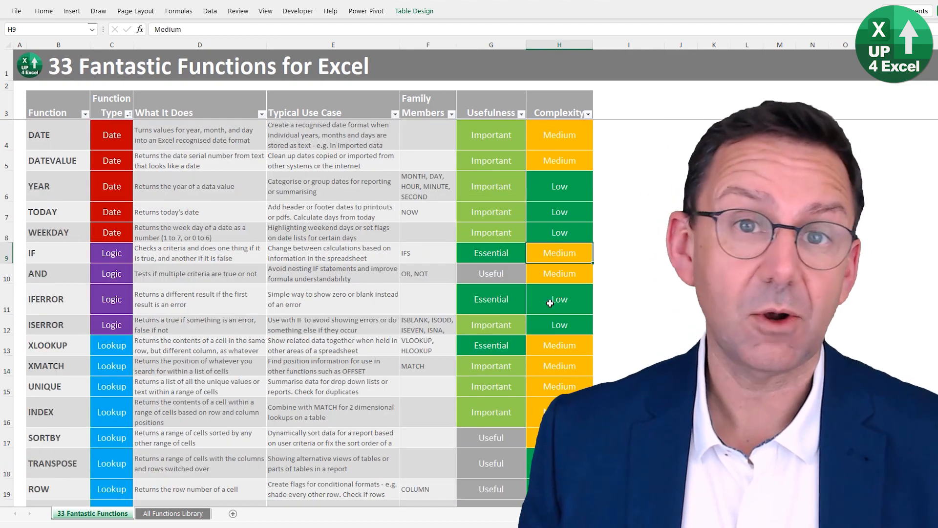
pyautogui.click(173, 513)
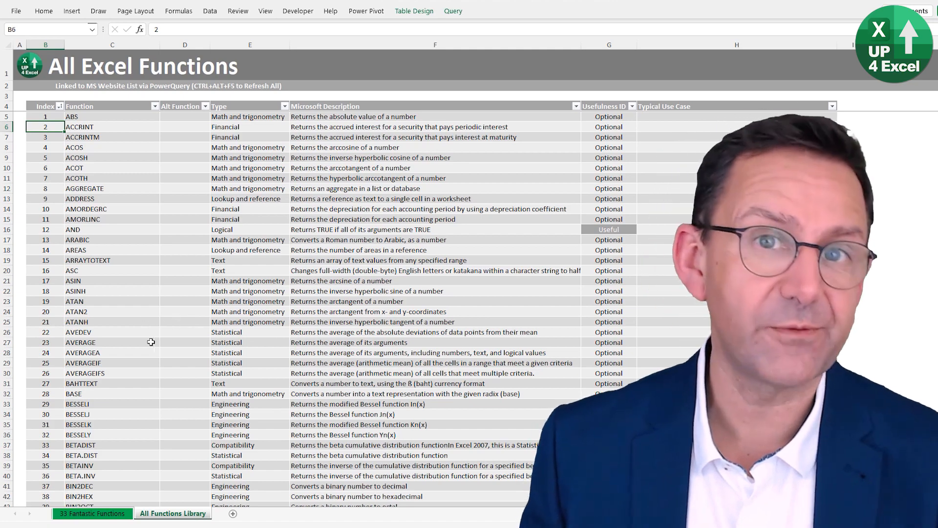
# Browse the All Functions Library sheet, pointing out a function entry and its usefulness rating
pyautogui.click(435, 178)
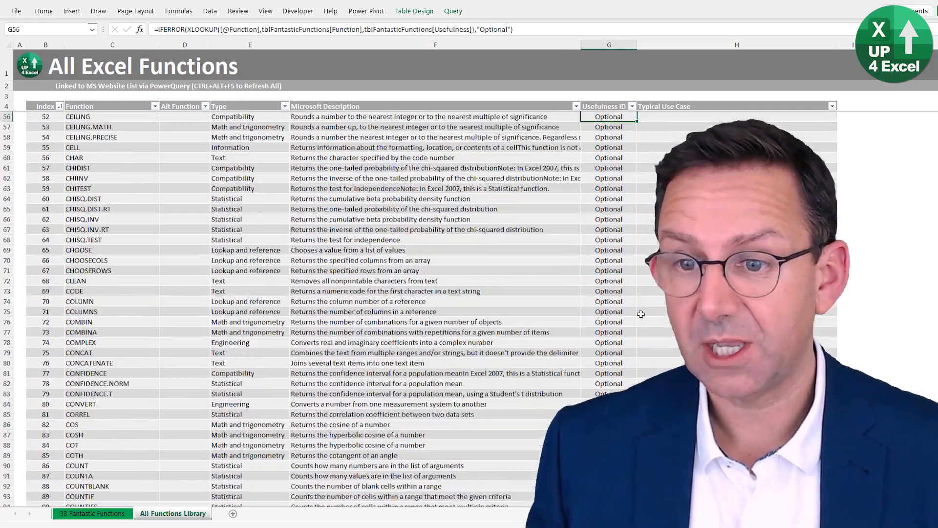
pyautogui.scroll(-3)
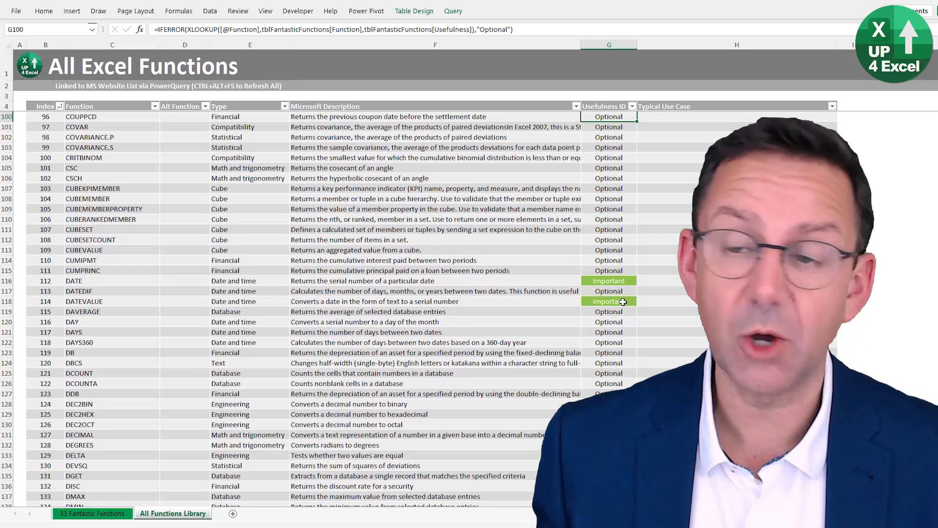
pyautogui.click(93, 512)
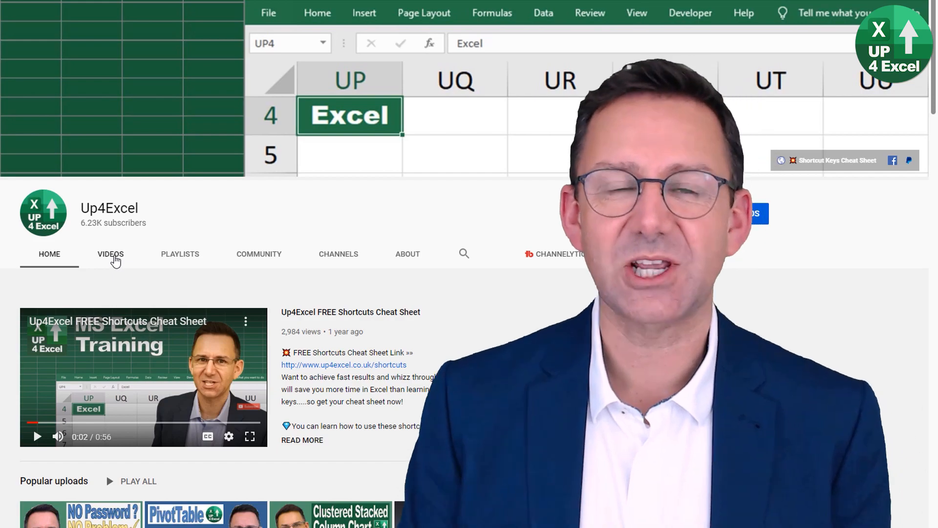
# Show the Up4Excel VIDEOS tab and scroll through the uploads grid
pyautogui.click(110, 254)
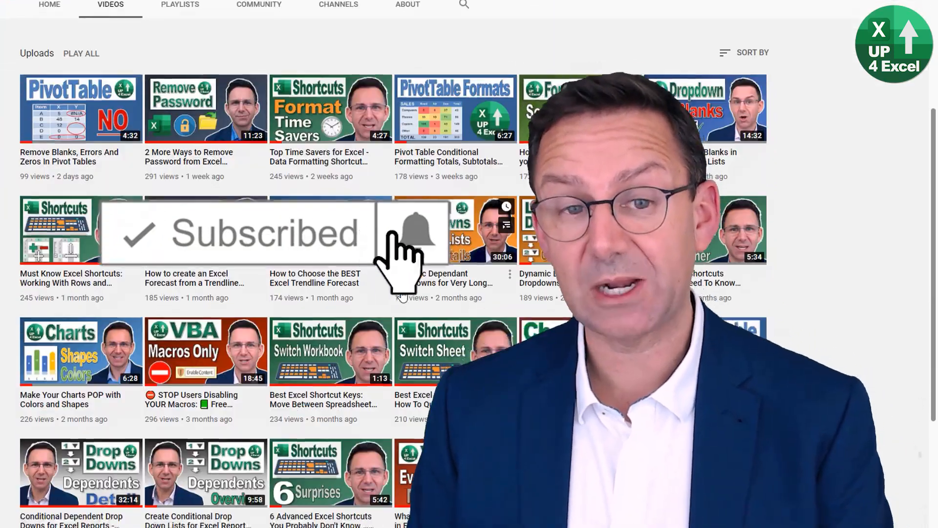
pyautogui.scroll(-3)
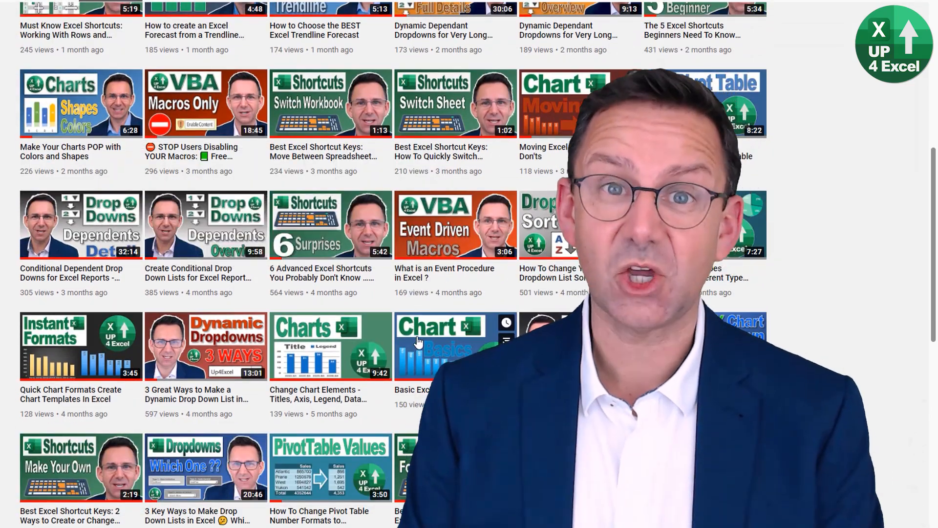